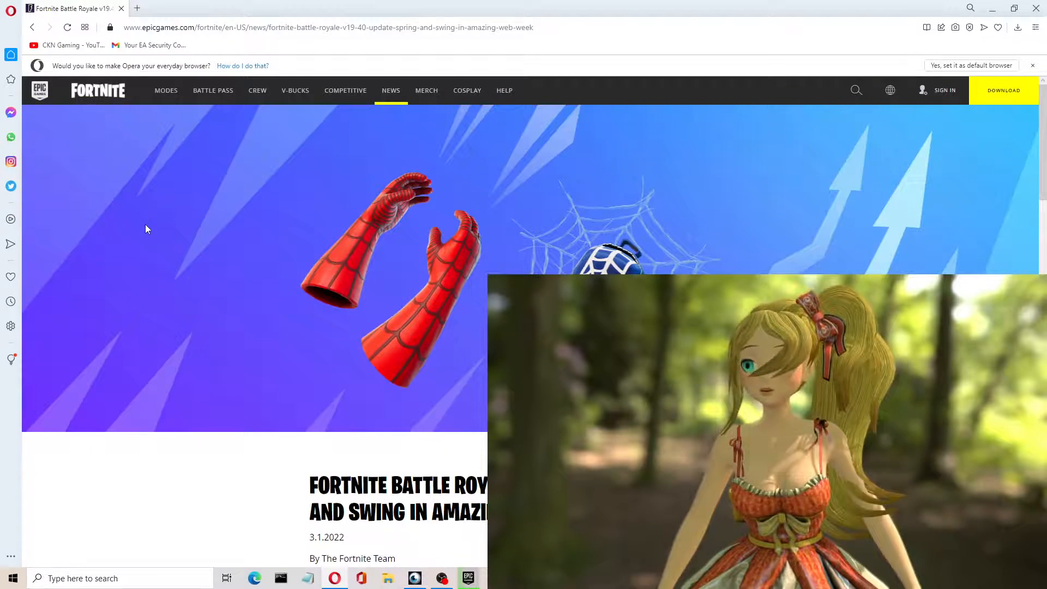
# Scroll down past the hero image to the Amazing Web Week heading and its Spider-Man Web Shooters paragraph
pyautogui.scroll(-3)
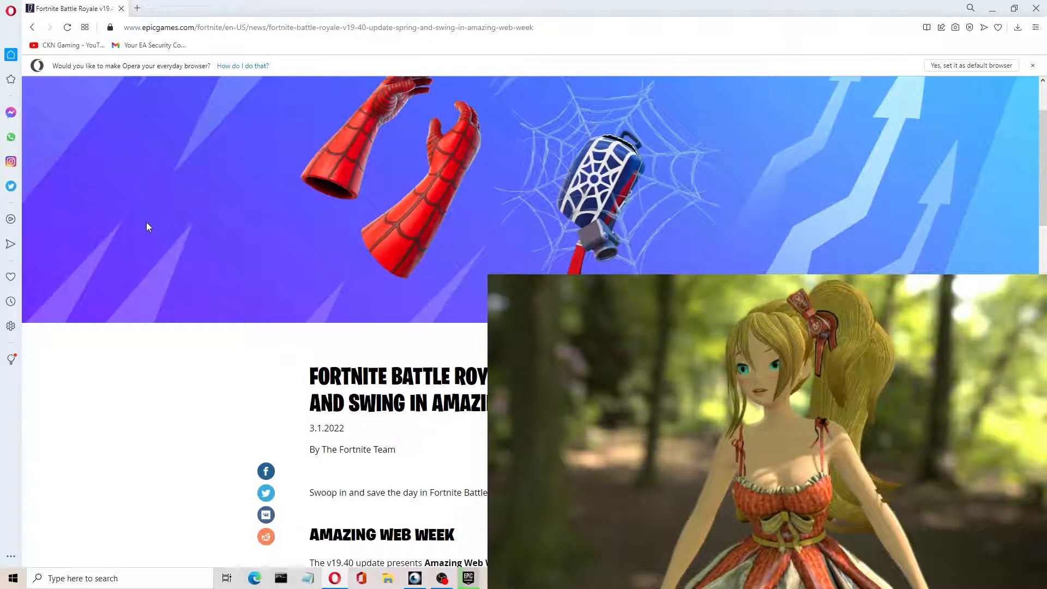
pyautogui.scroll(-3)
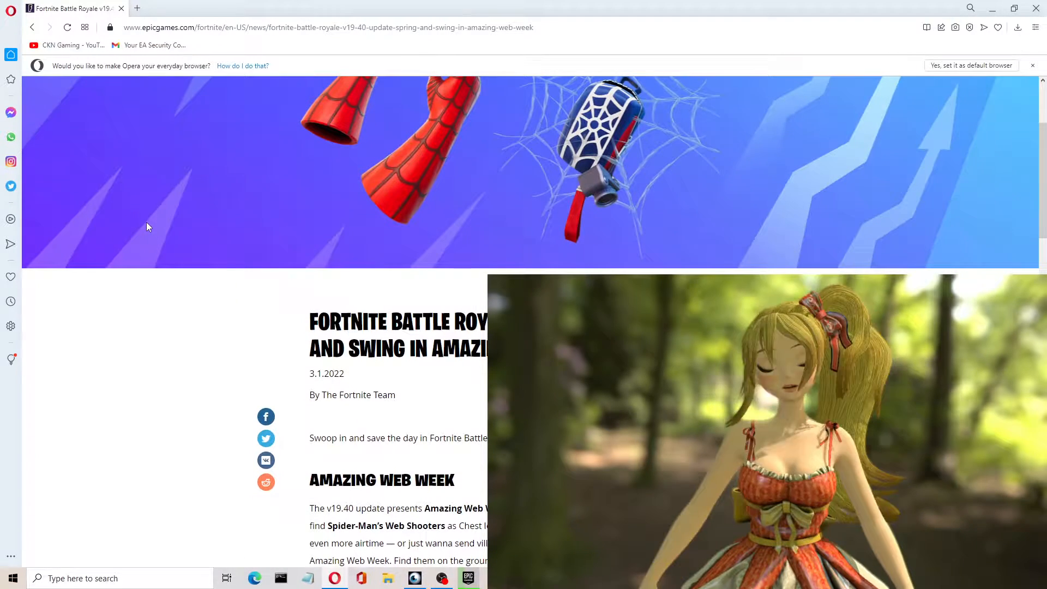
pyautogui.scroll(-3)
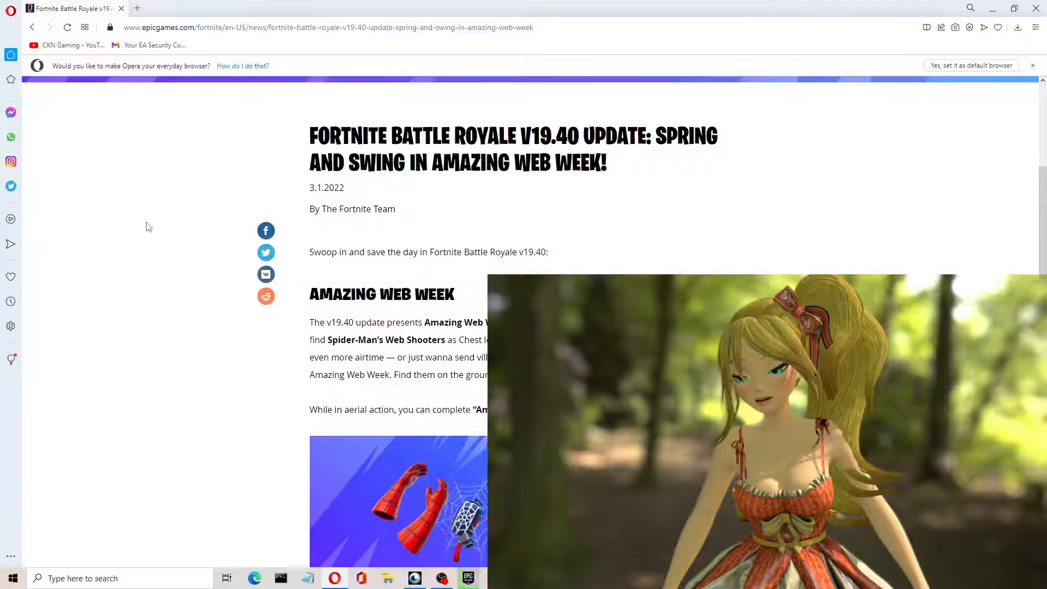
pyautogui.scroll(-3)
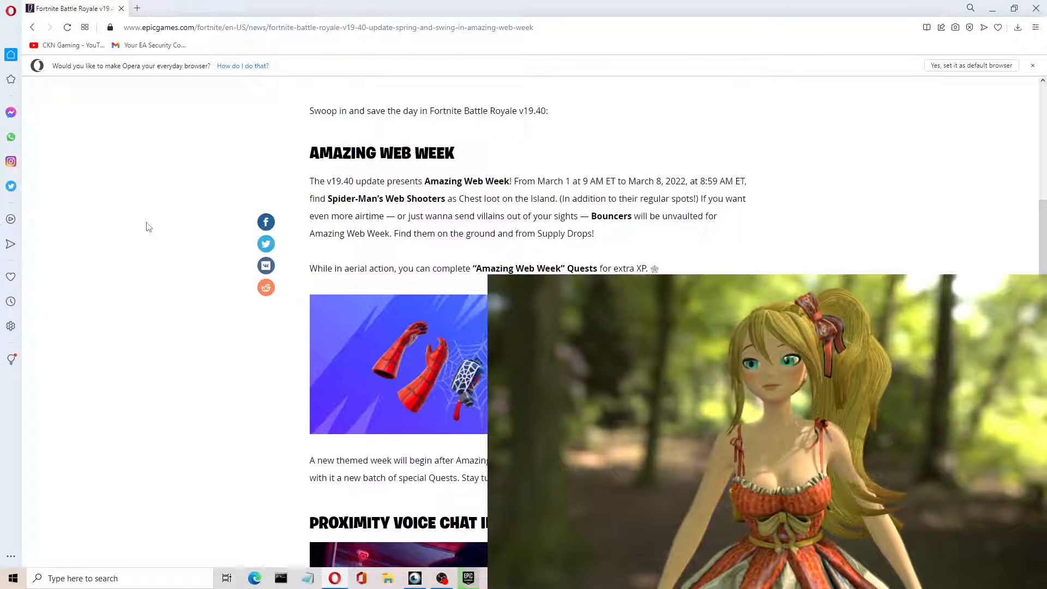
pyautogui.scroll(-3)
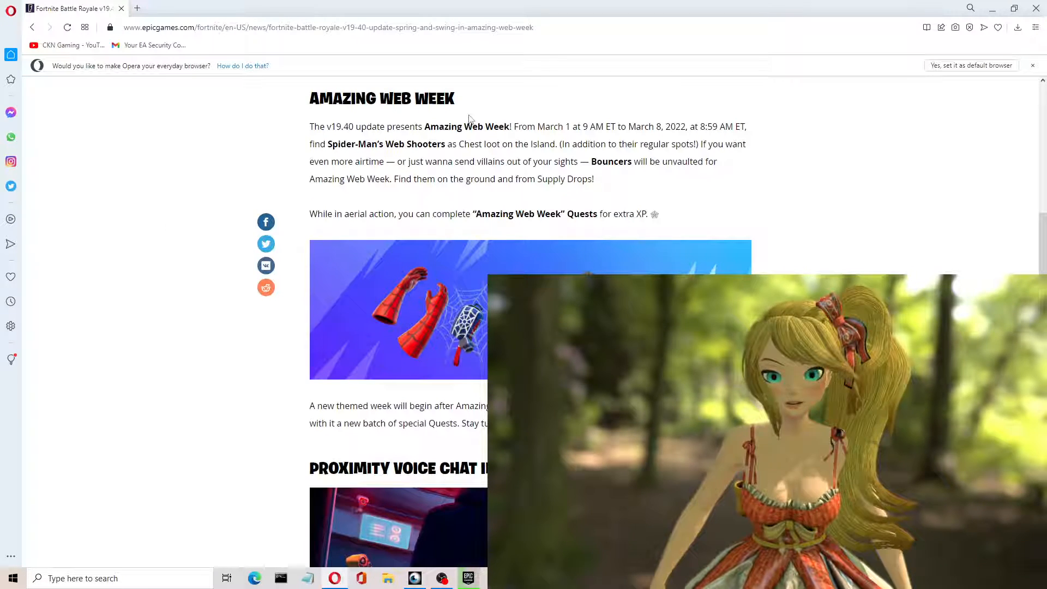
# Scroll down through the Amazing Web Week text and image to the new themed week paragraph
pyautogui.scroll(-3)
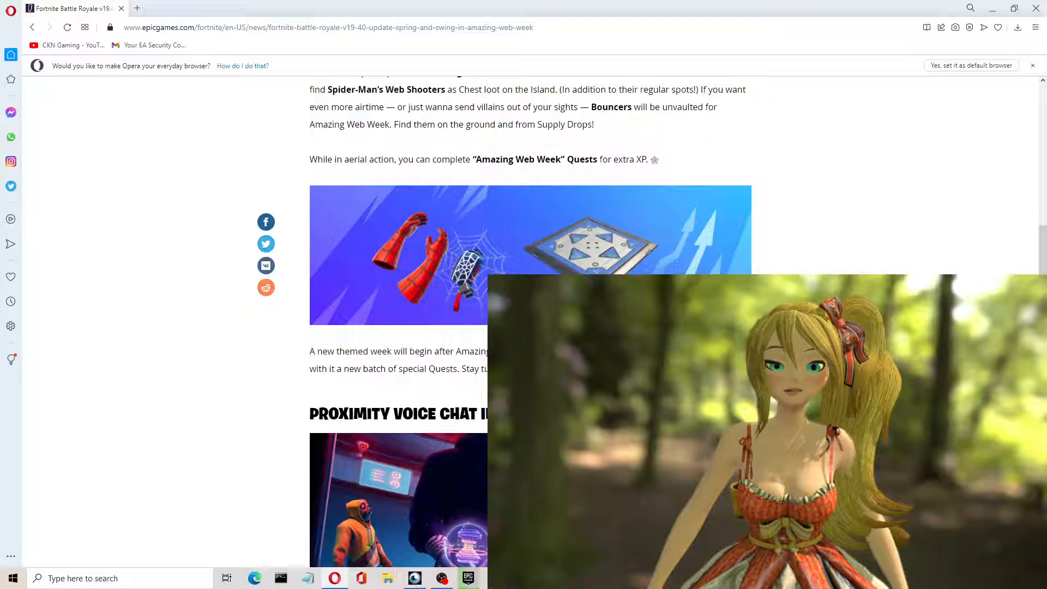
pyautogui.scroll(-3)
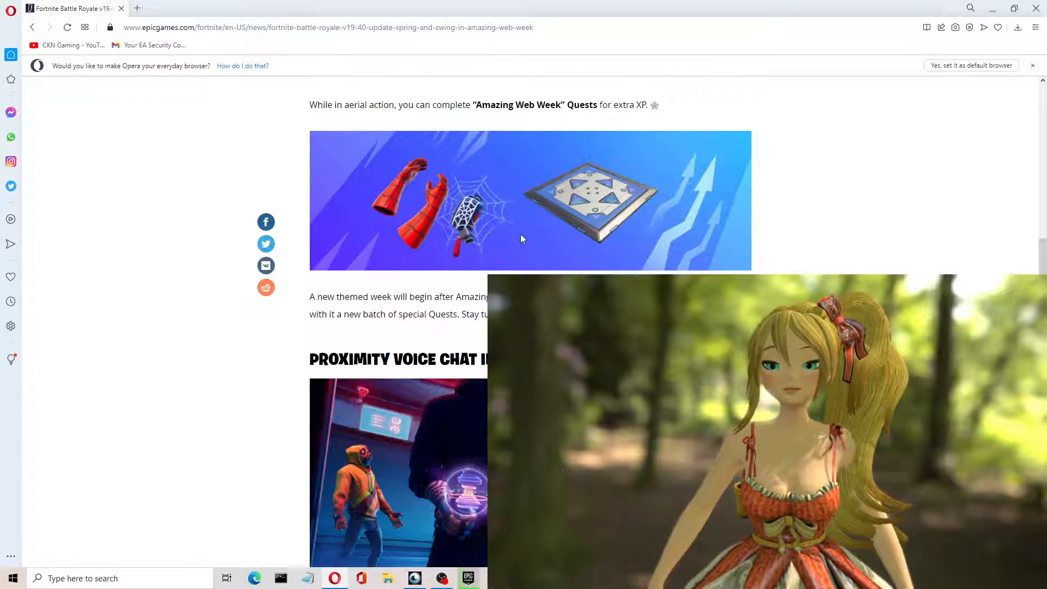
pyautogui.moveTo(583, 214)
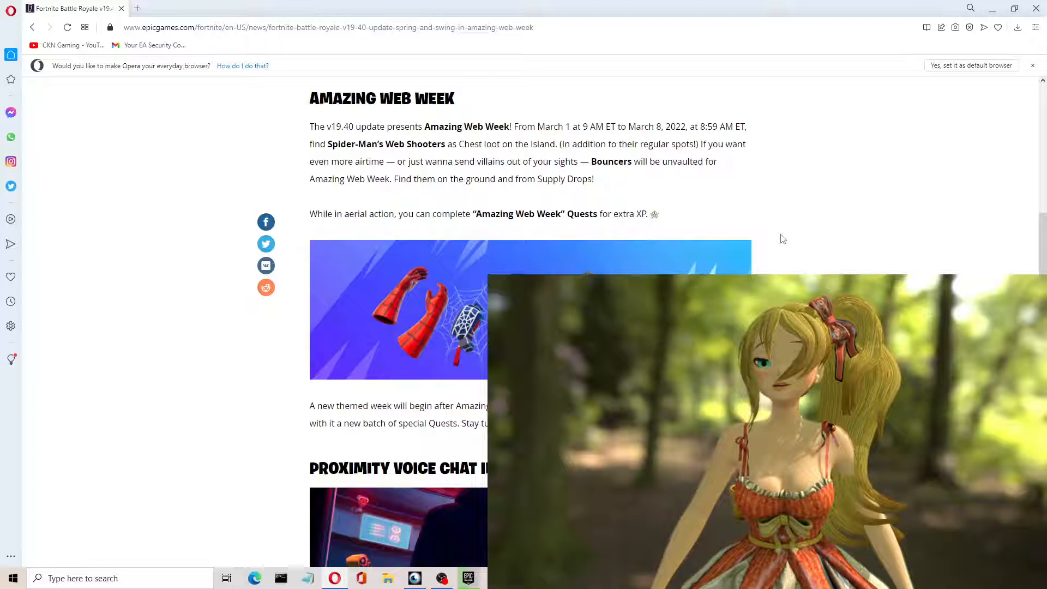
pyautogui.scroll(-3)
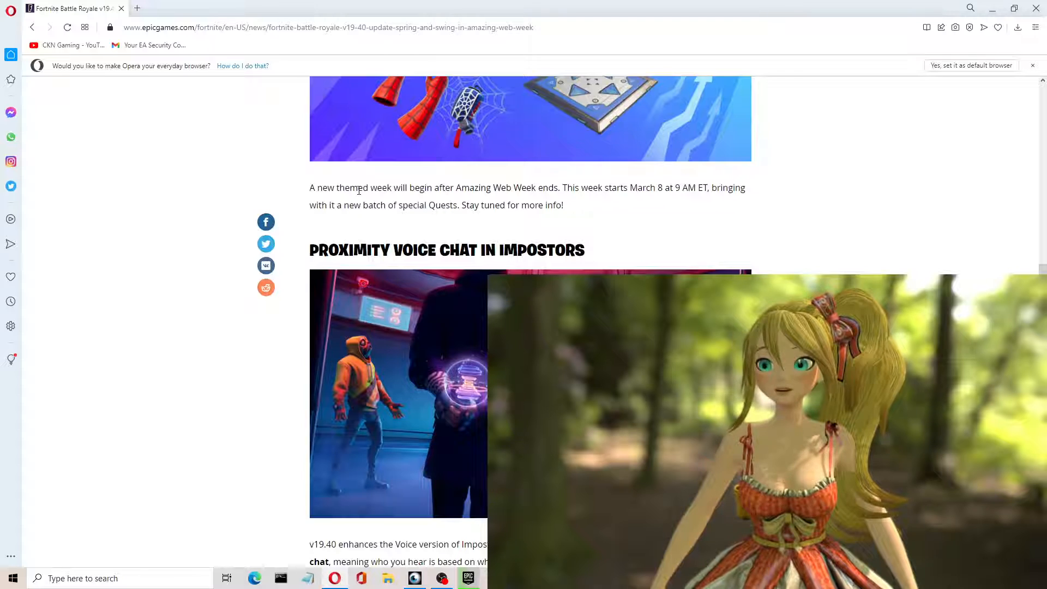
# Highlight the 'week starts March 8' phrase while reading, then reach the Proximity Voice Chat in Impostors heading
pyautogui.moveTo(361, 187); pyautogui.dragTo(491, 188)
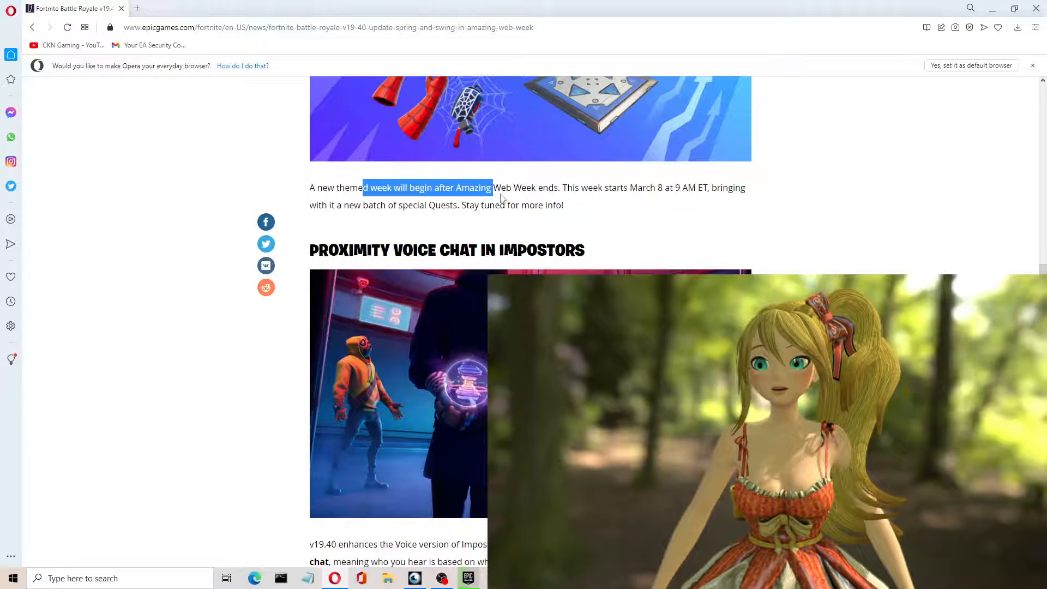
pyautogui.click(532, 197)
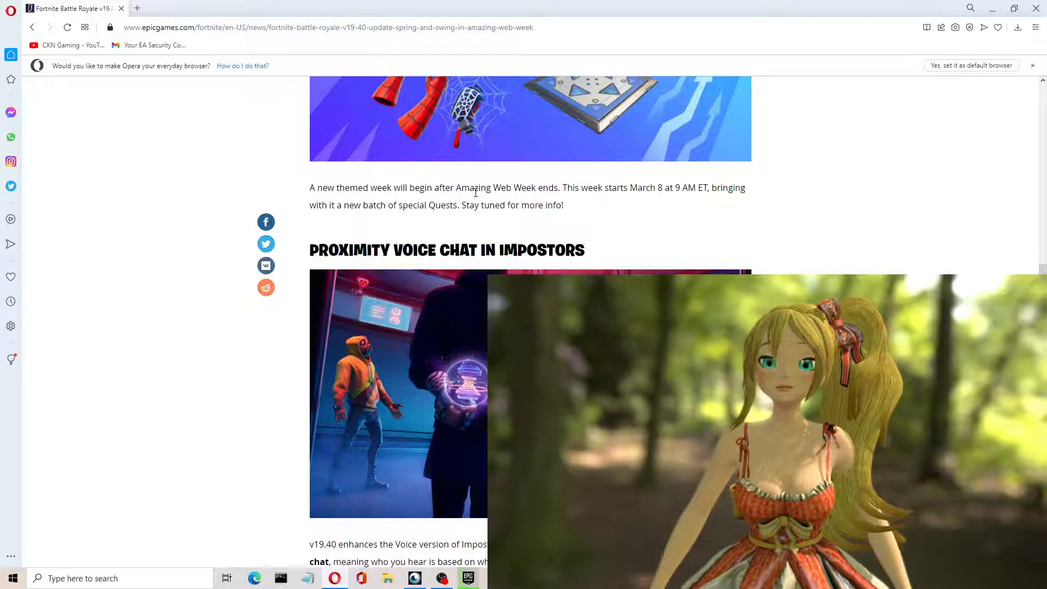
pyautogui.doubleClick(530, 188)
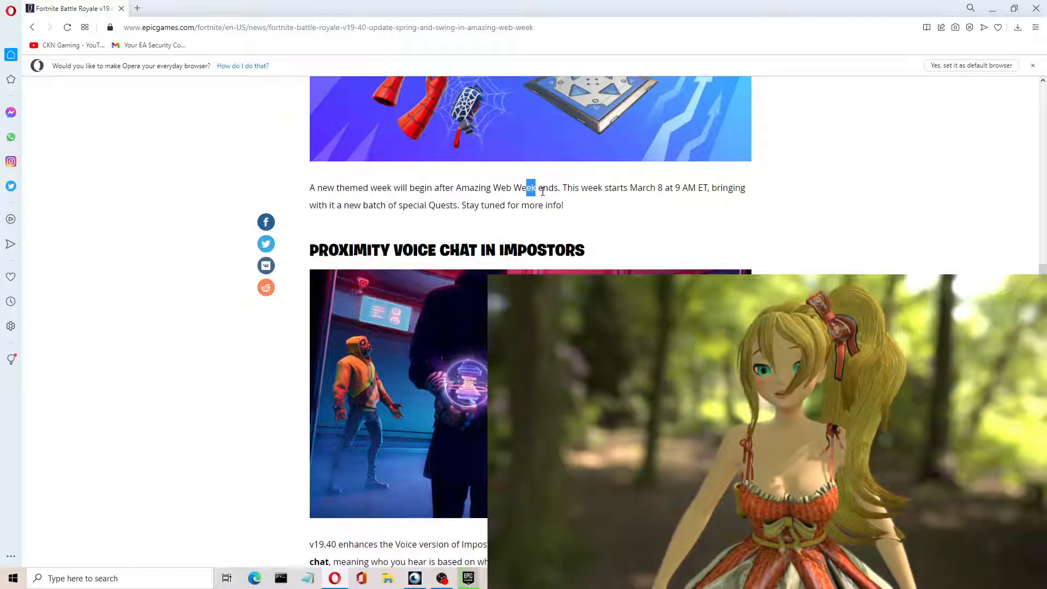
pyautogui.moveTo(530, 187); pyautogui.dragTo(666, 187)
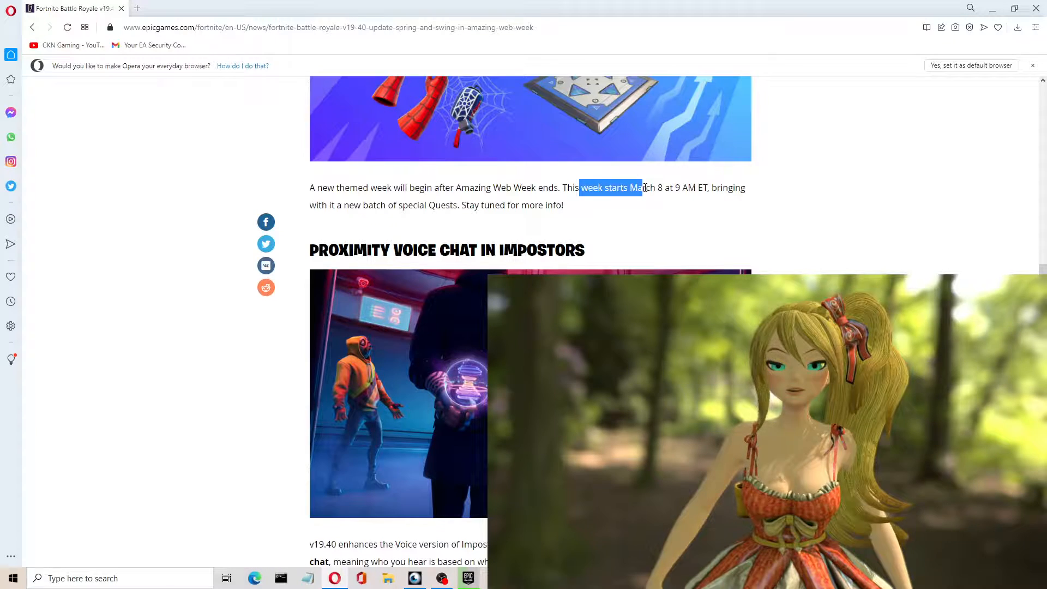
pyautogui.scroll(-3)
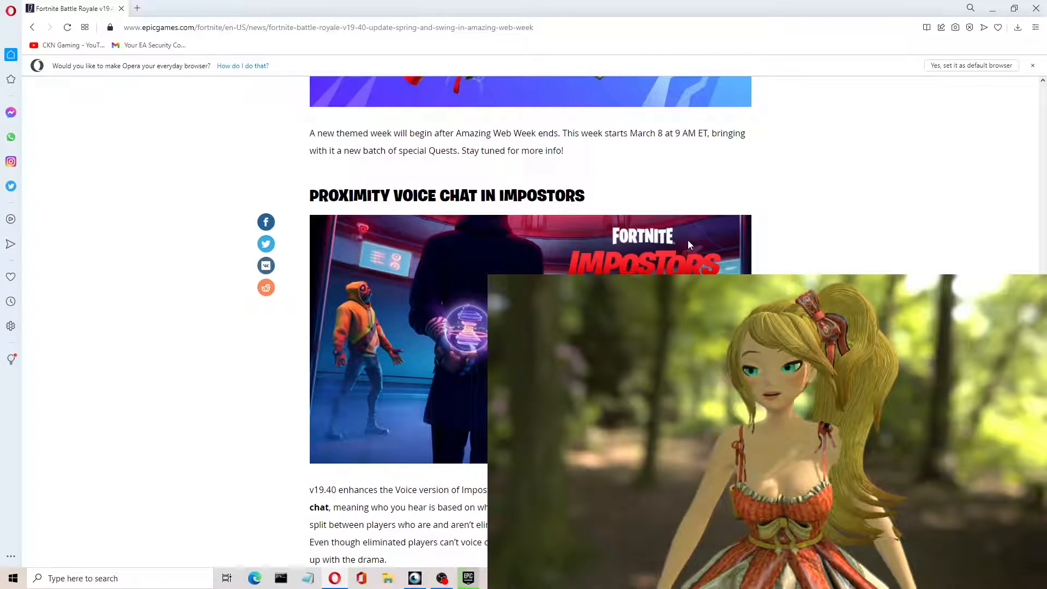
# Scroll down to the Impostors image and the v19.40 proximity voice chat paragraphs
pyautogui.scroll(-3)
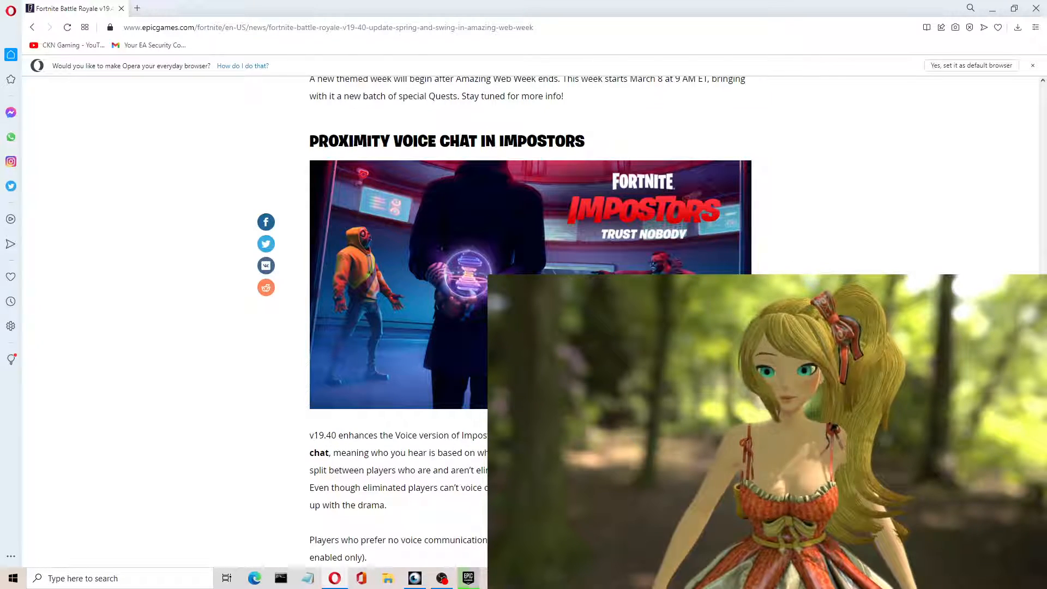
pyautogui.scroll(-3)
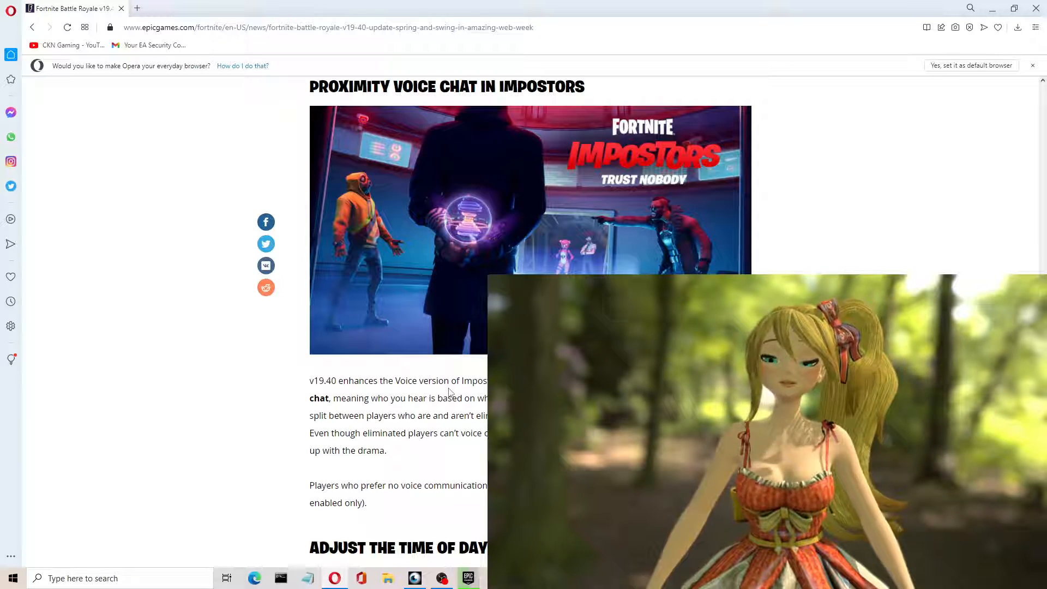
pyautogui.scroll(-3)
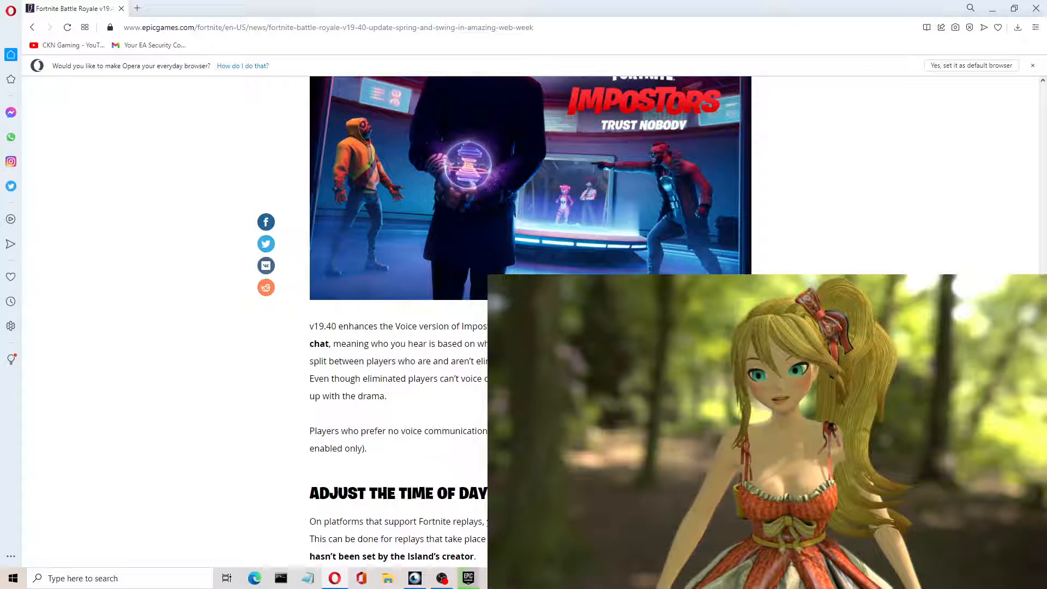
# Read the Adjust the Time of Day in Replays section, highlighting the Battle Royale replay and Creative Islands sentence
pyautogui.scroll(-3)
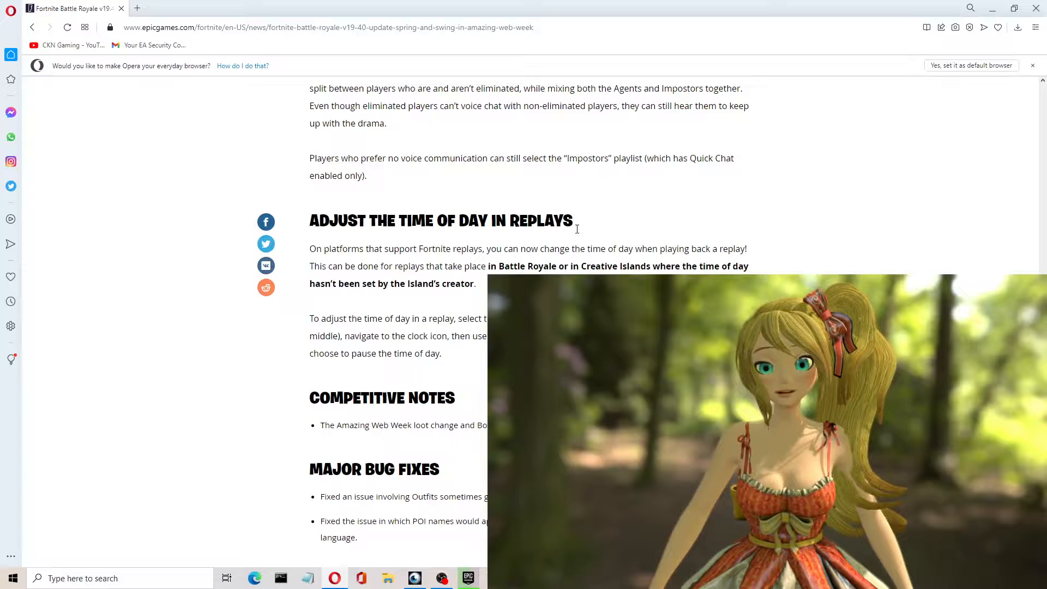
pyautogui.doubleClick(539, 220)
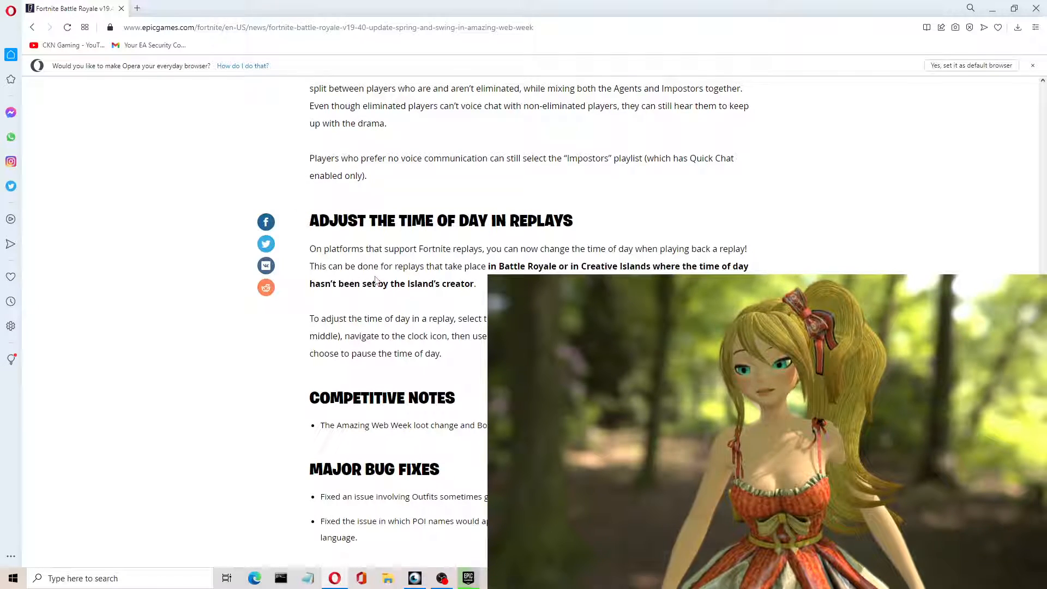
pyautogui.moveTo(519, 267); pyautogui.dragTo(552, 267)
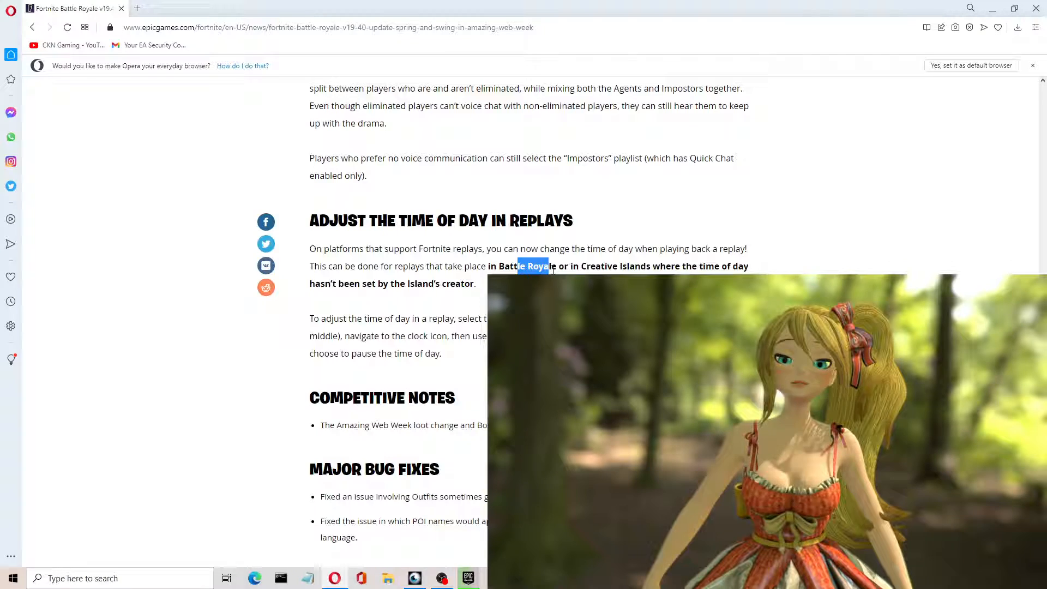
pyautogui.moveTo(548, 266); pyautogui.dragTo(691, 266)
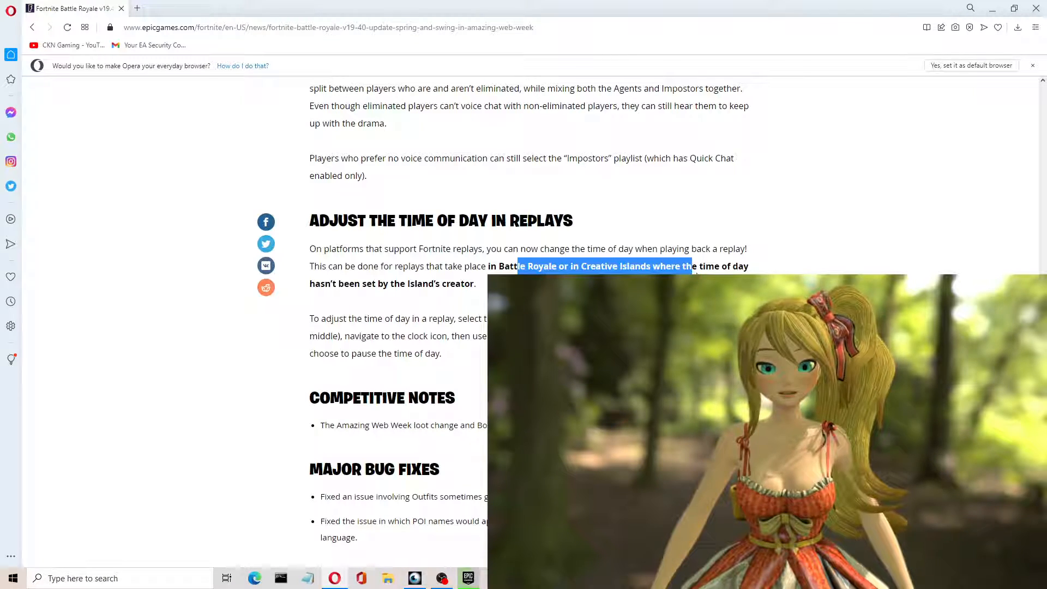
pyautogui.moveTo(691, 266); pyautogui.dragTo(414, 283)
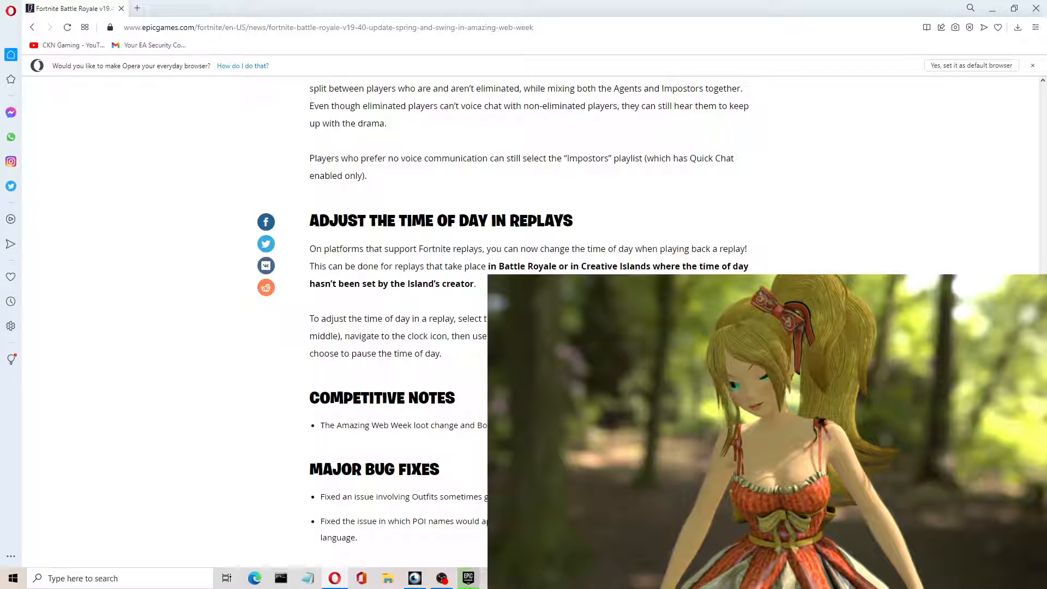
# Scroll on to the Competitive Notes and Major Bug Fixes headings, highlighting a line there
pyautogui.scroll(-3)
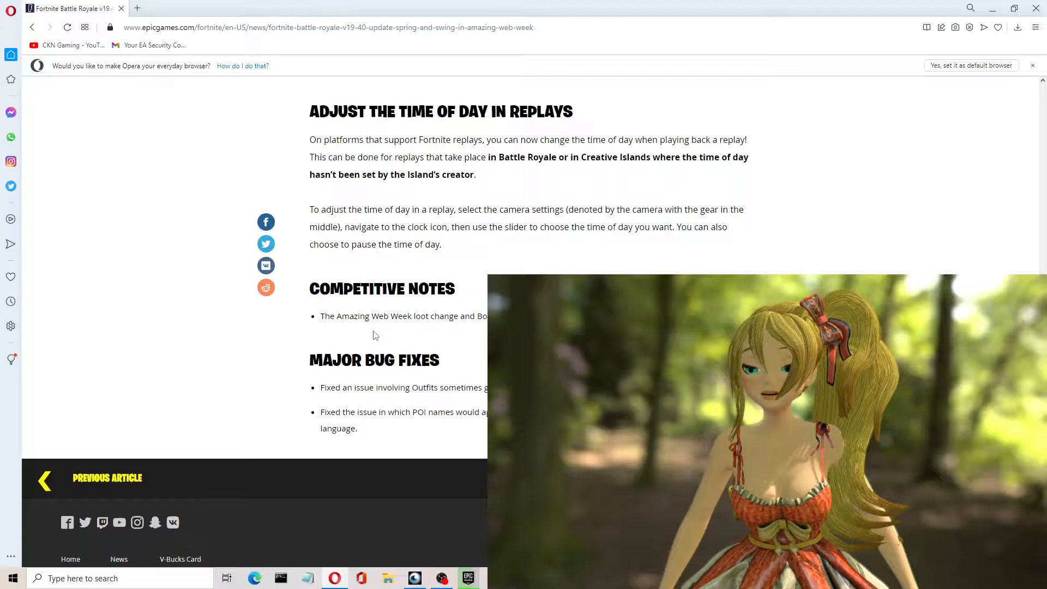
pyautogui.moveTo(375, 316); pyautogui.dragTo(481, 316)
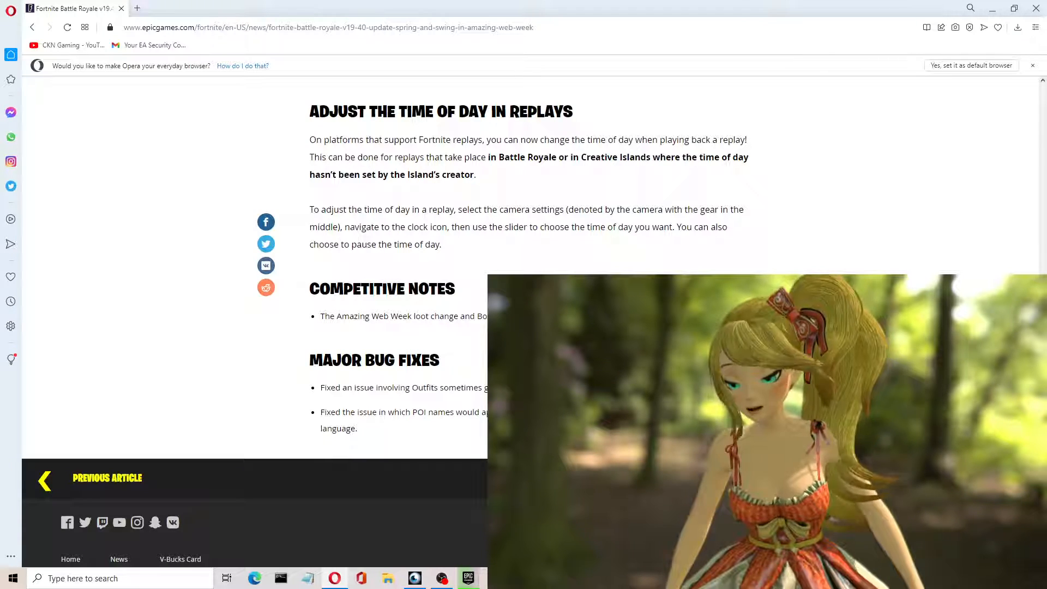
# Scroll to the page footer and highlight the POI names 'appear on the map only in' bug fix sentence
pyautogui.scroll(-3)
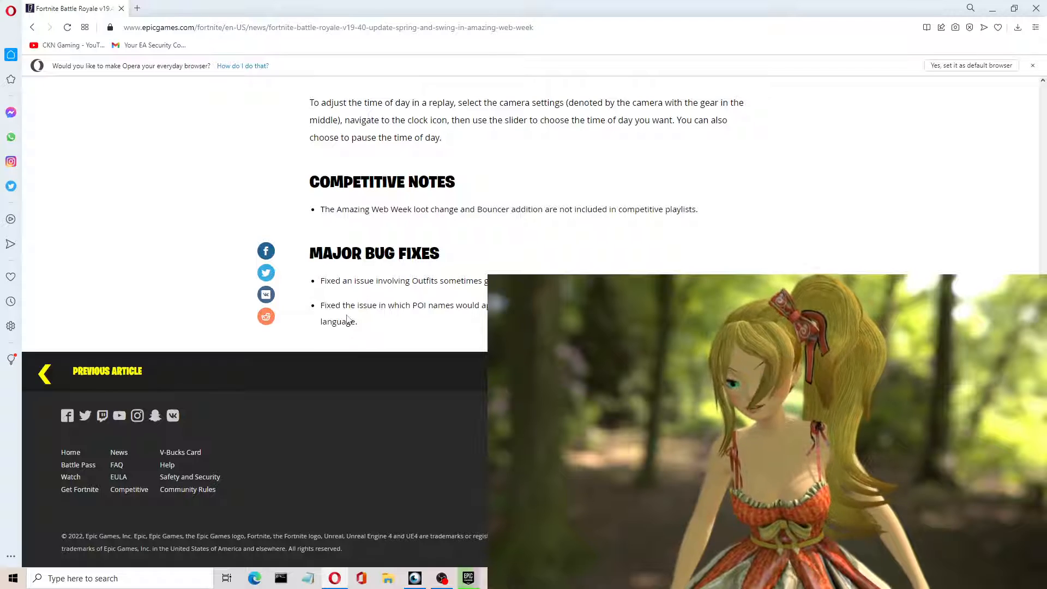
pyautogui.scroll(-3)
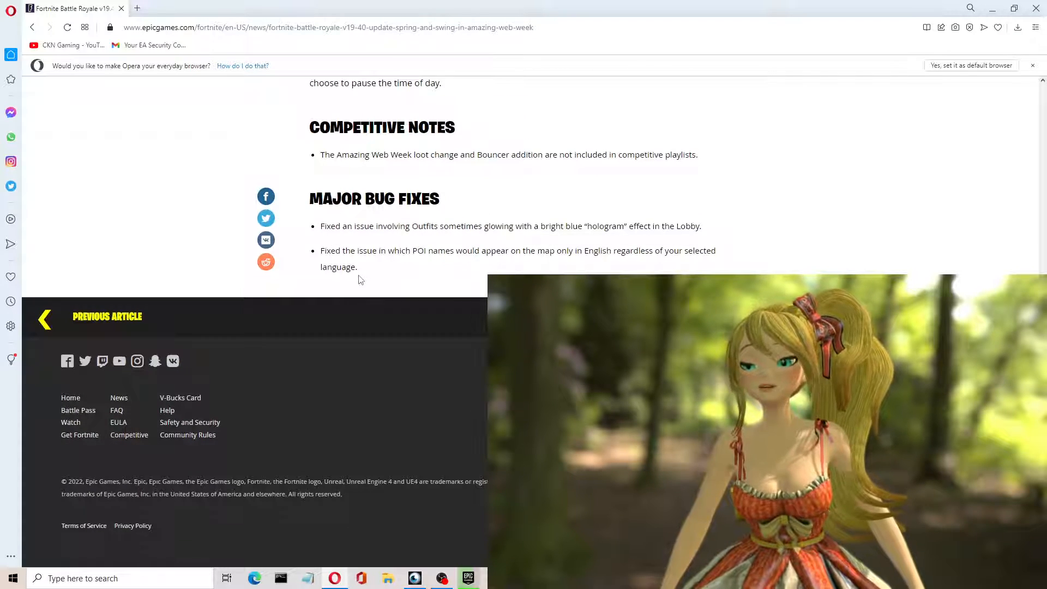
pyautogui.moveTo(379, 251); pyautogui.dragTo(418, 251)
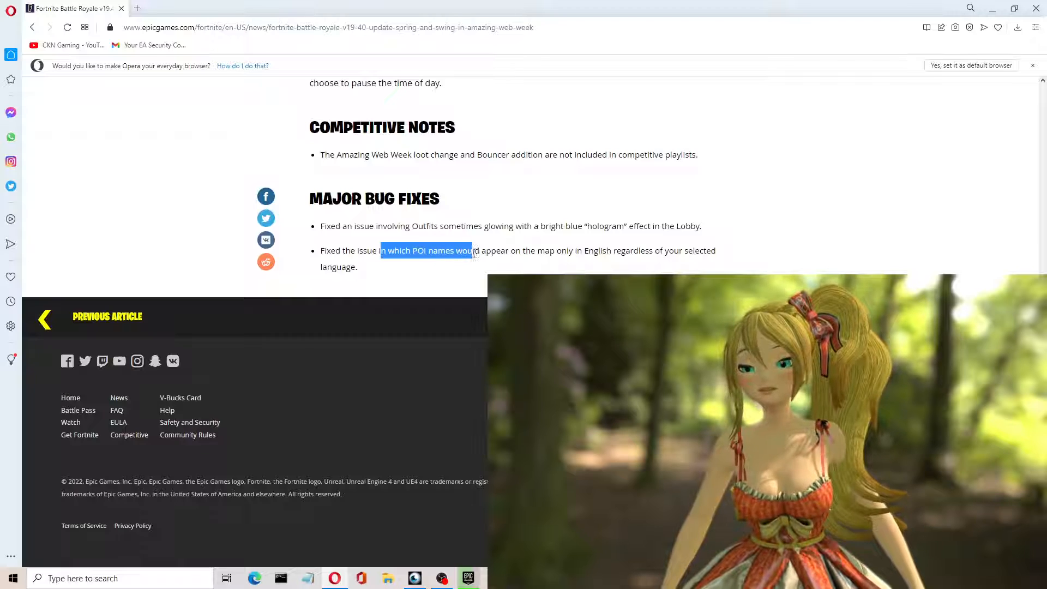
pyautogui.moveTo(471, 251); pyautogui.dragTo(582, 250)
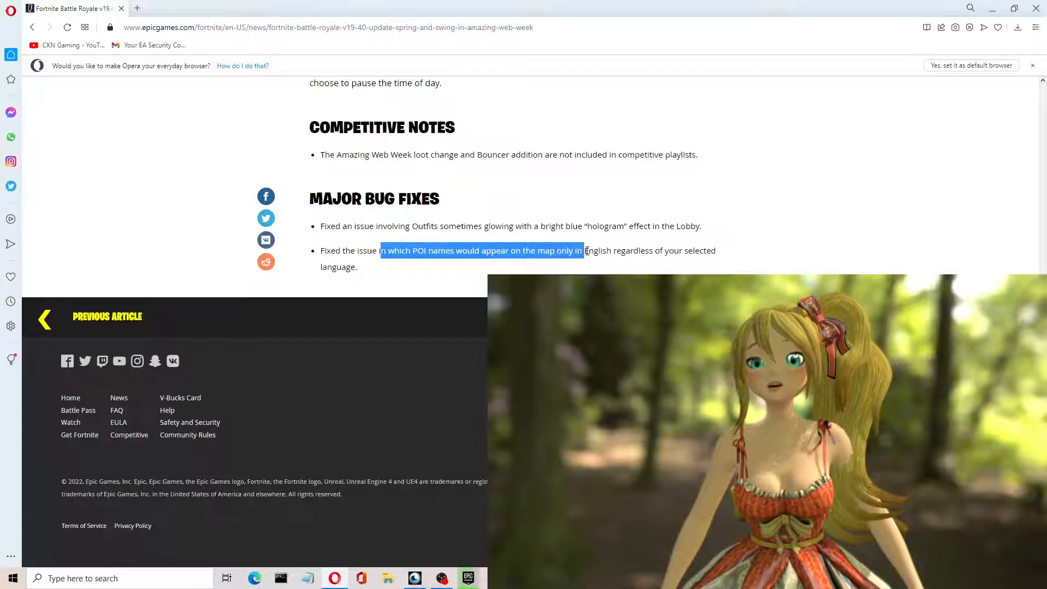
pyautogui.moveTo(583, 251); pyautogui.dragTo(685, 251)
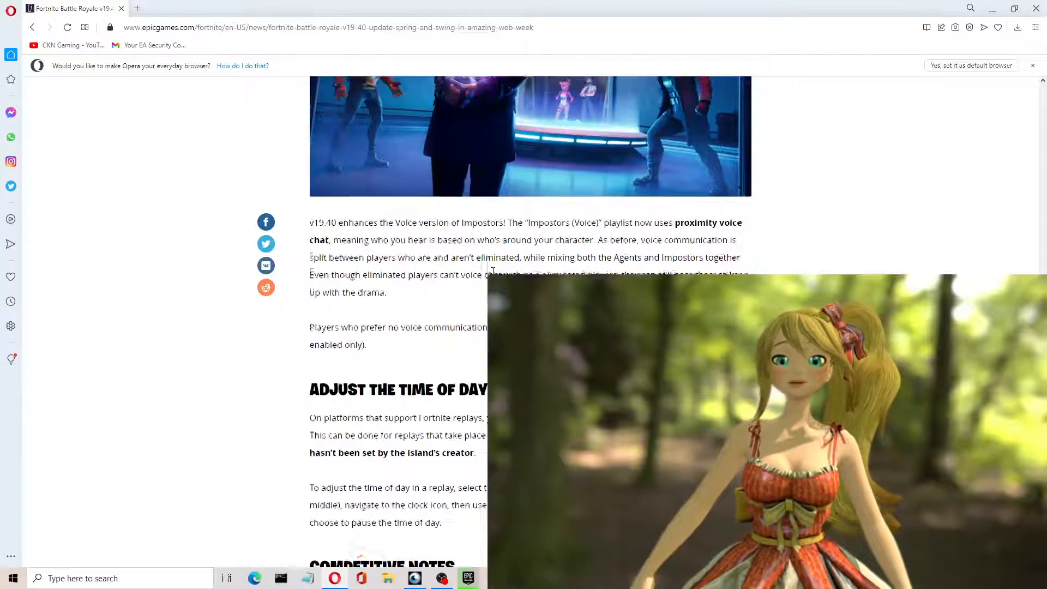
# Scroll back up to the article top and select the word FORTNITE in the v19.40 update title
pyautogui.scroll(3)
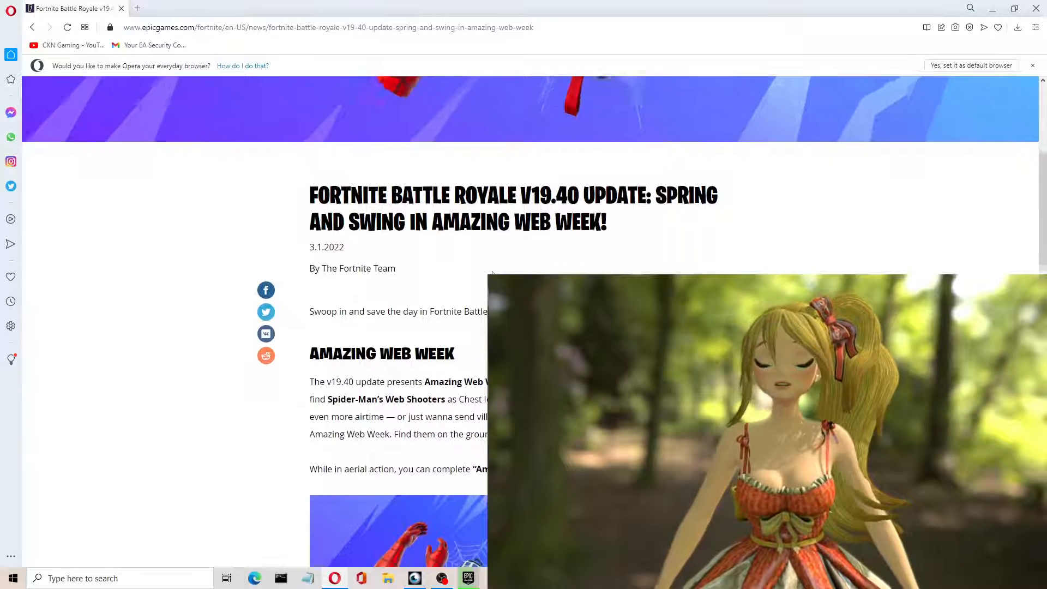
pyautogui.scroll(3)
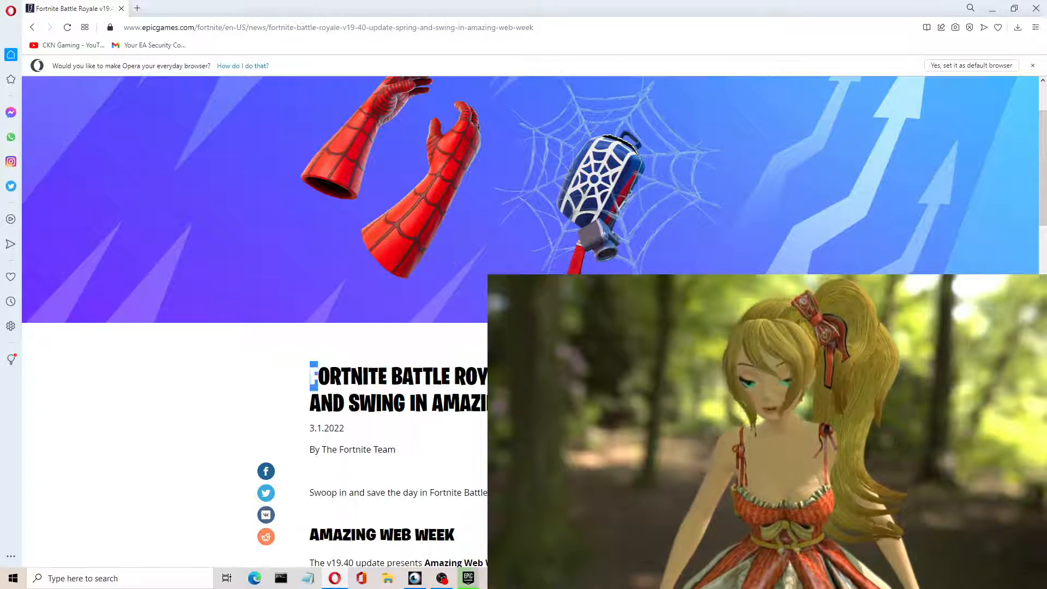
pyautogui.doubleClick(336, 376)
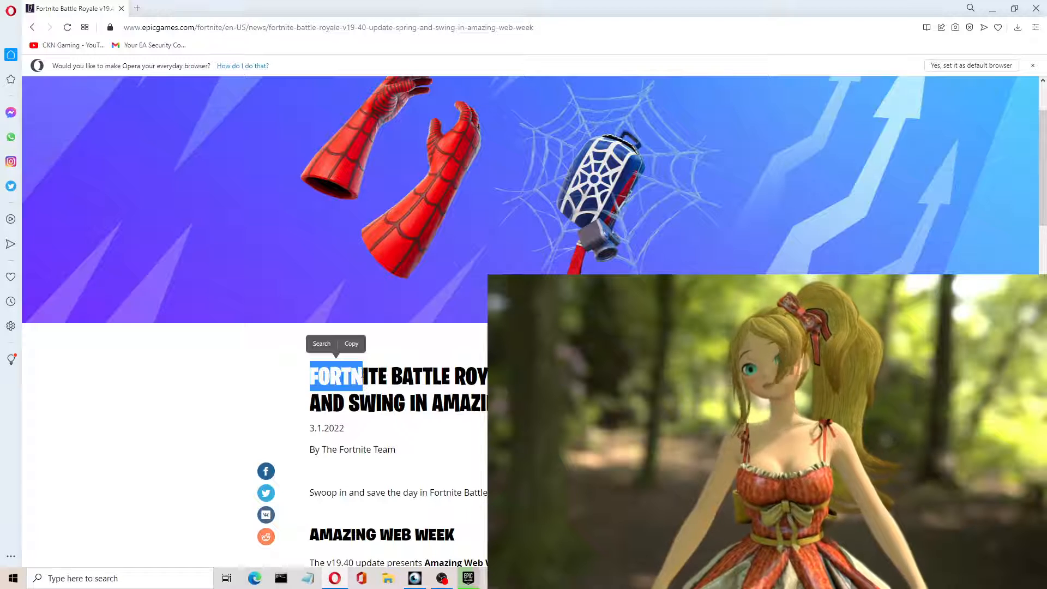